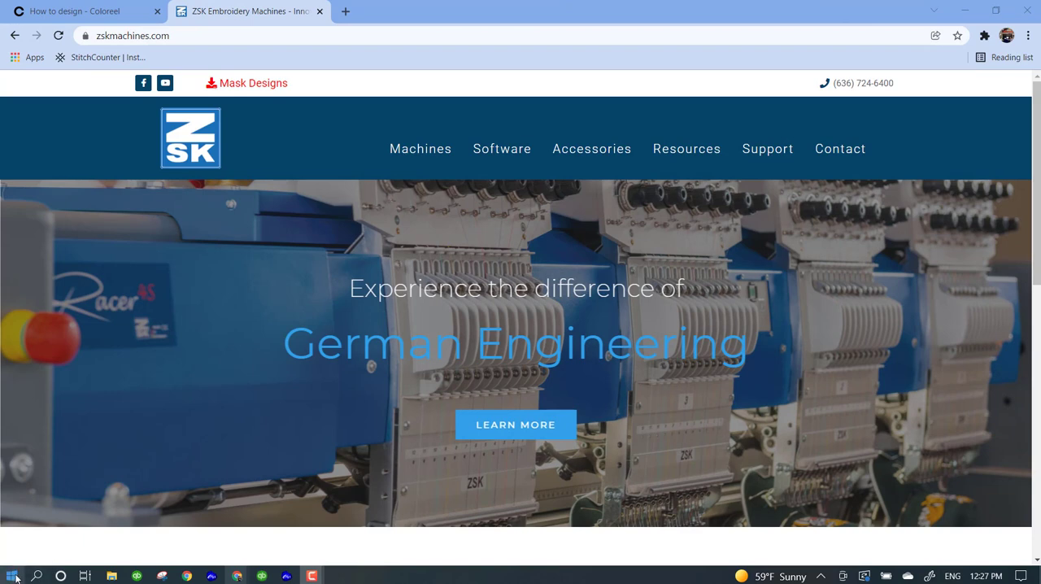
Step: Reach the Language page of Windows Settings via Start, Settings and Time & Language
left_click(11, 575)
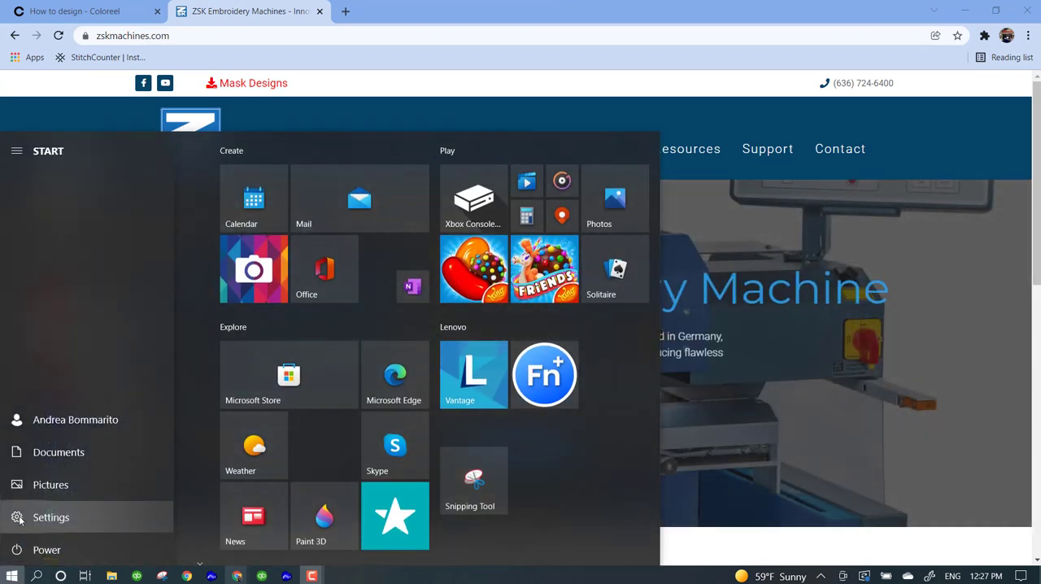
left_click(51, 518)
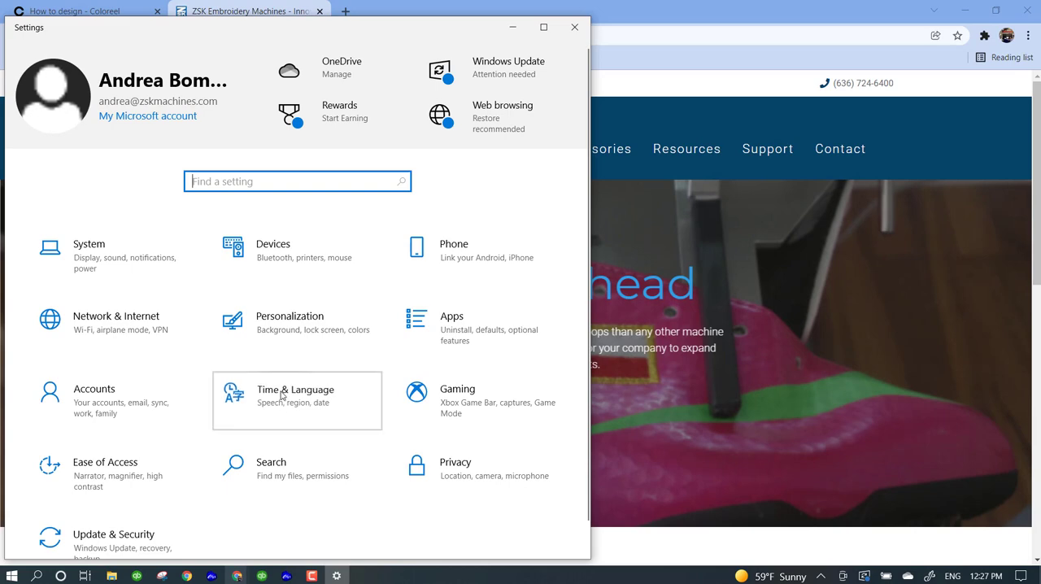
left_click(295, 401)
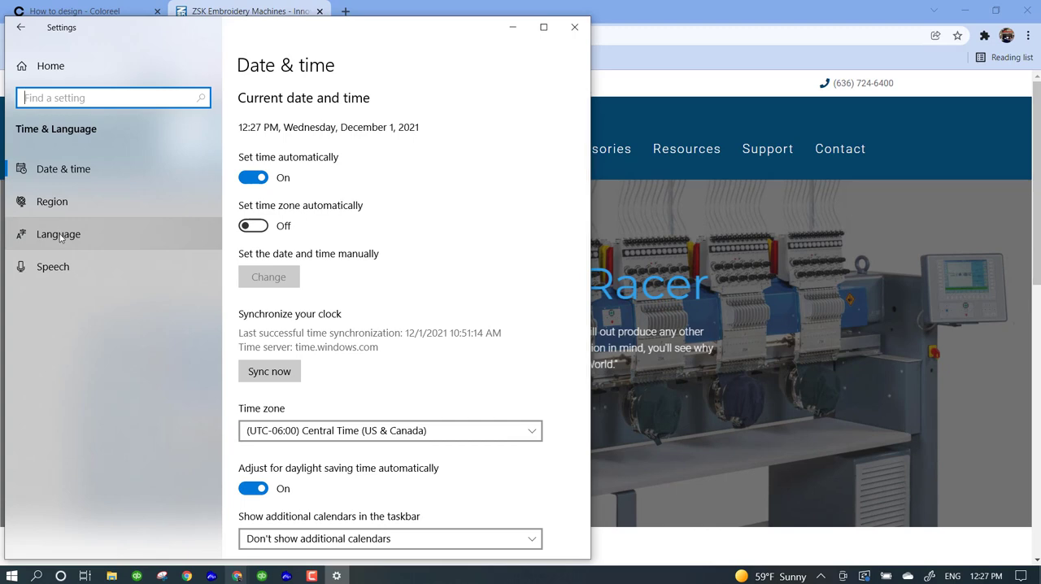
left_click(57, 234)
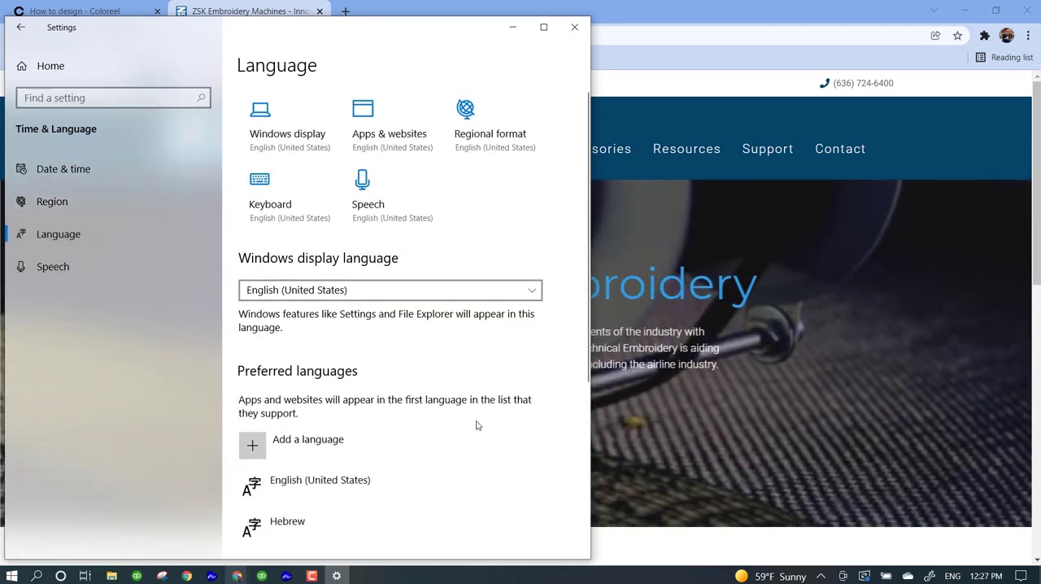
mouse_move(302, 195)
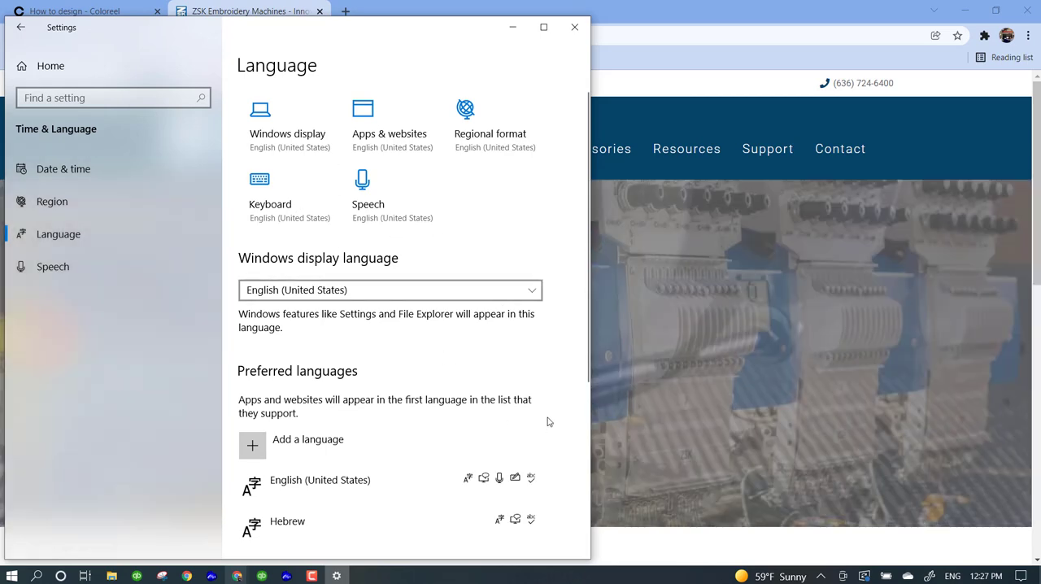
scroll("down", 3)
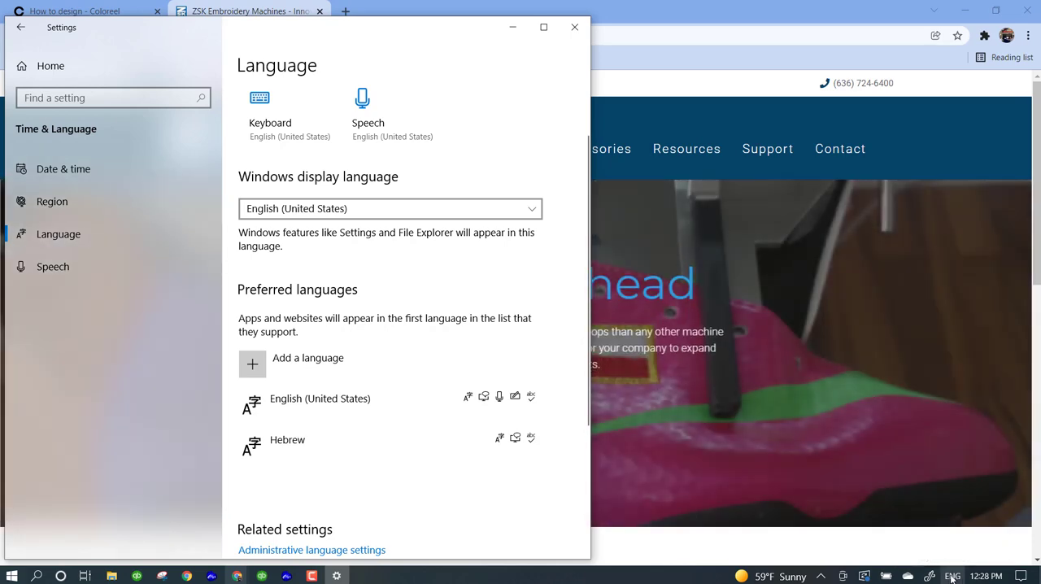
Step: Start adding a preferred language and filter the install list by 'greek'
left_click(303, 447)
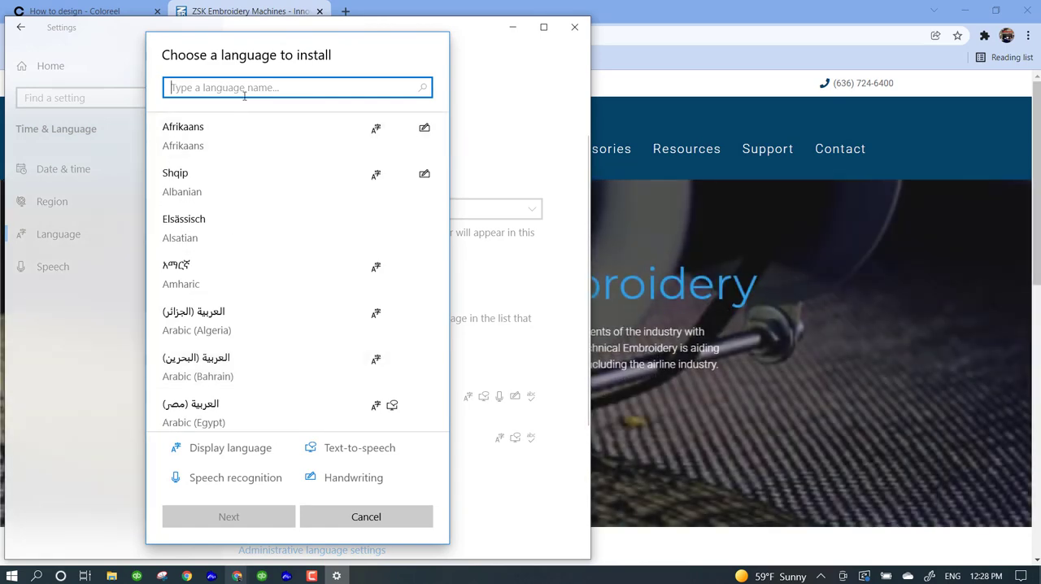
type("greek")
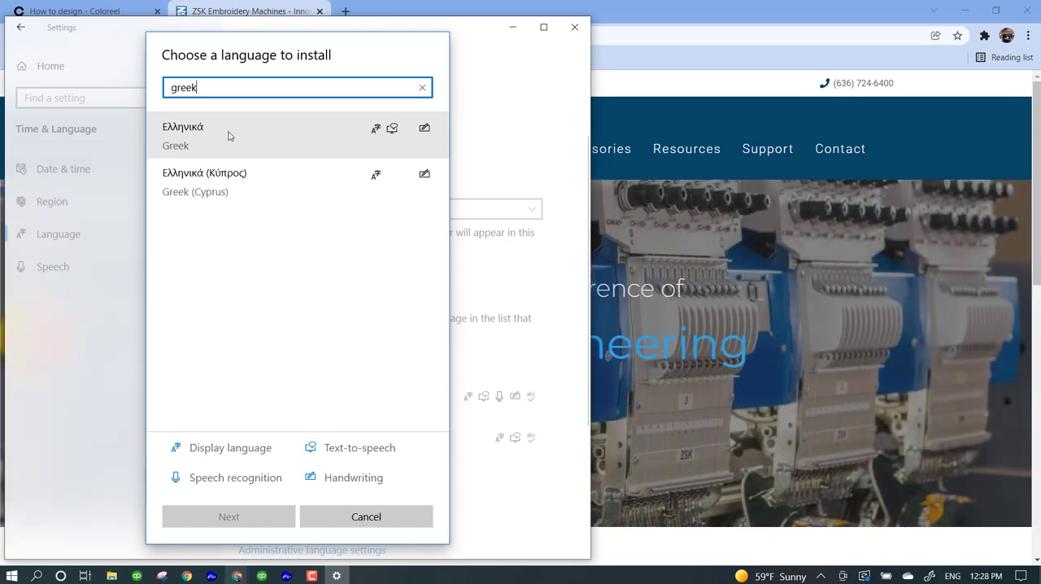
mouse_move(214, 139)
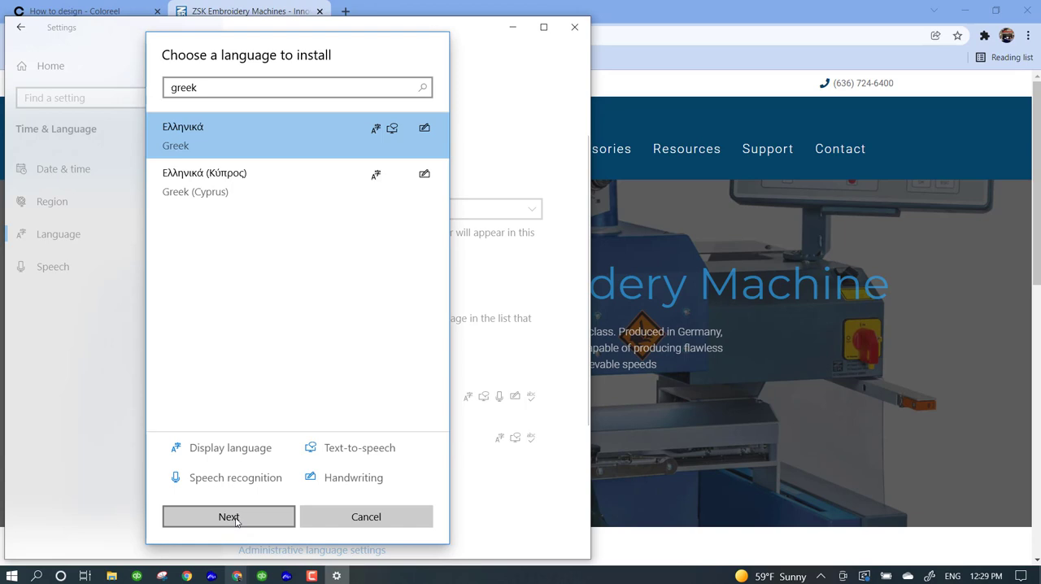
Step: Install Greek as a third preferred language, check the active input language and close Settings
left_click(228, 517)
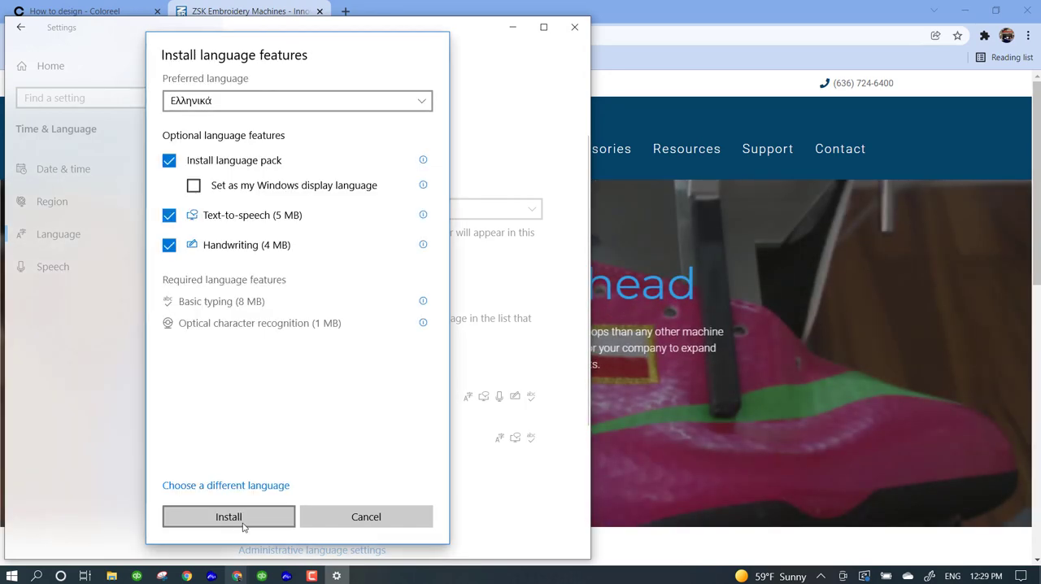
mouse_move(246, 524)
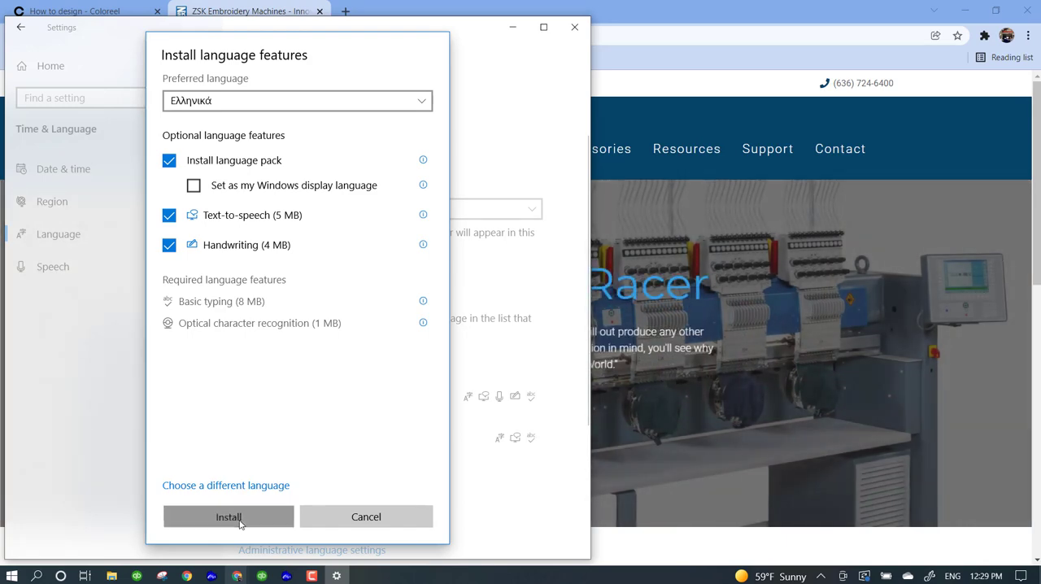
left_click(228, 517)
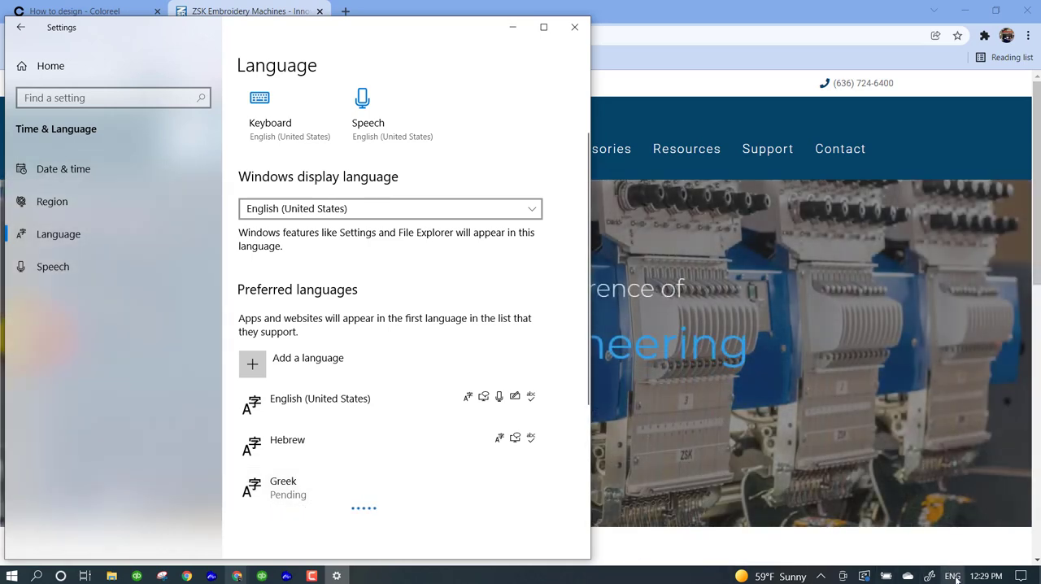
mouse_move(953, 576)
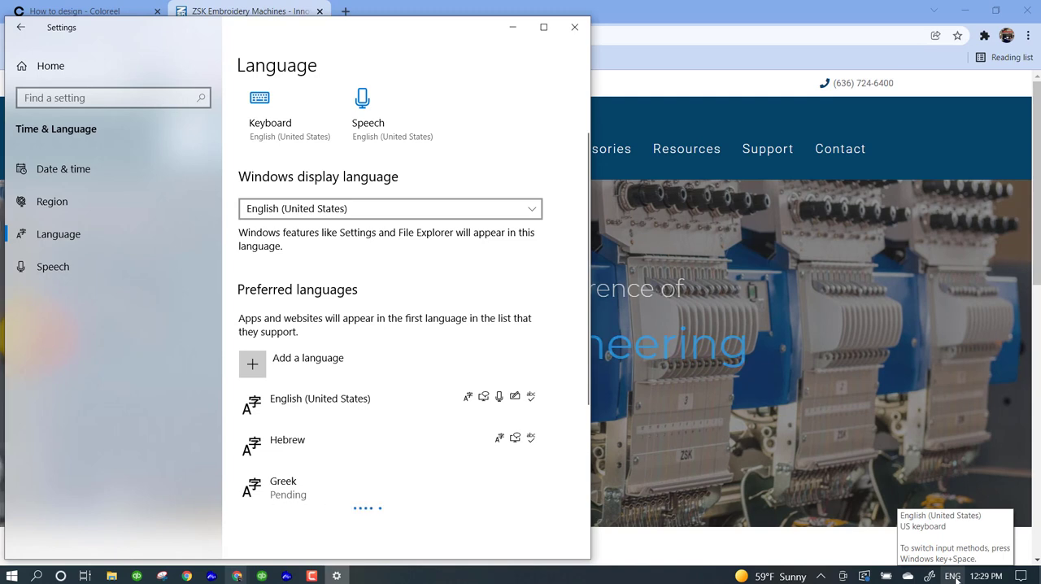
left_click(961, 576)
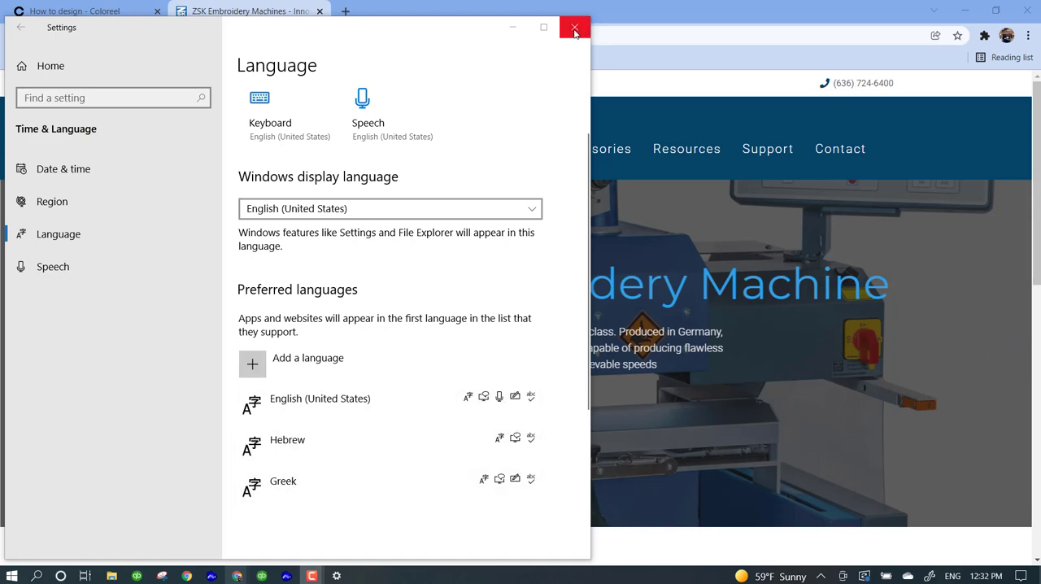
left_click(572, 27)
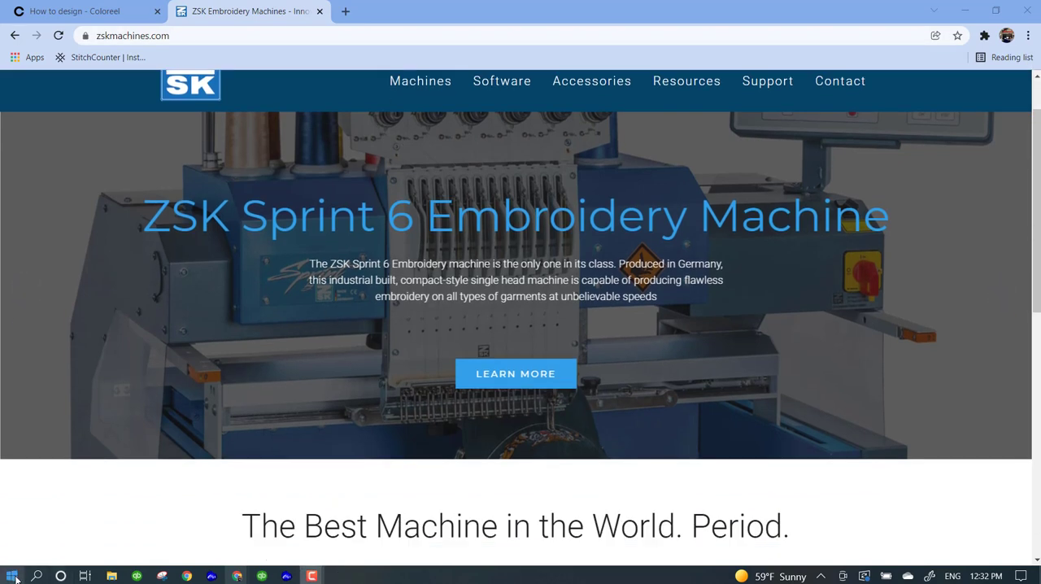
Step: Launch IDS from the Start menu app list, giving a blank design Unsaved1
left_click(11, 573)
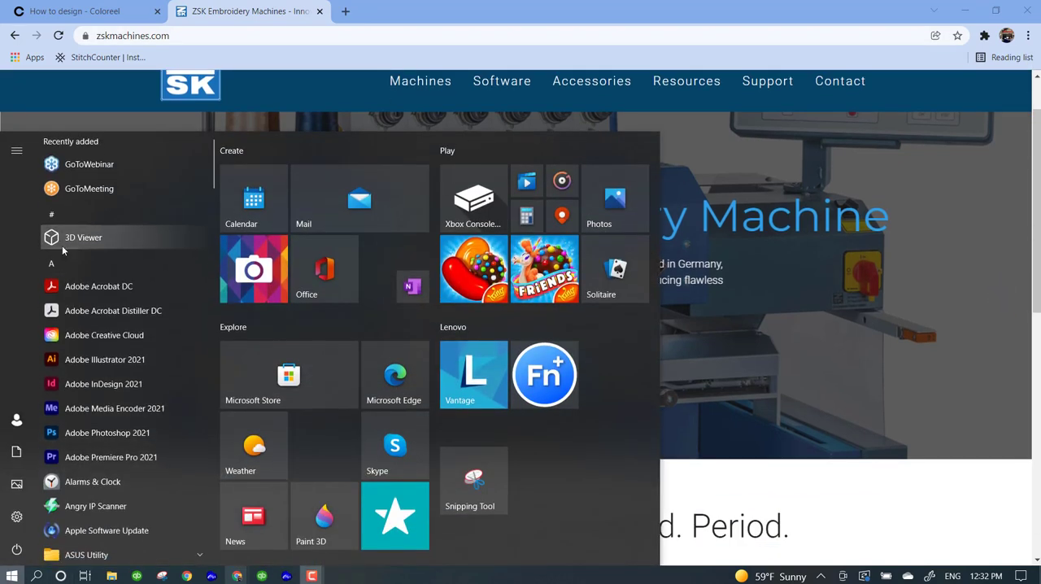
scroll("down", 3)
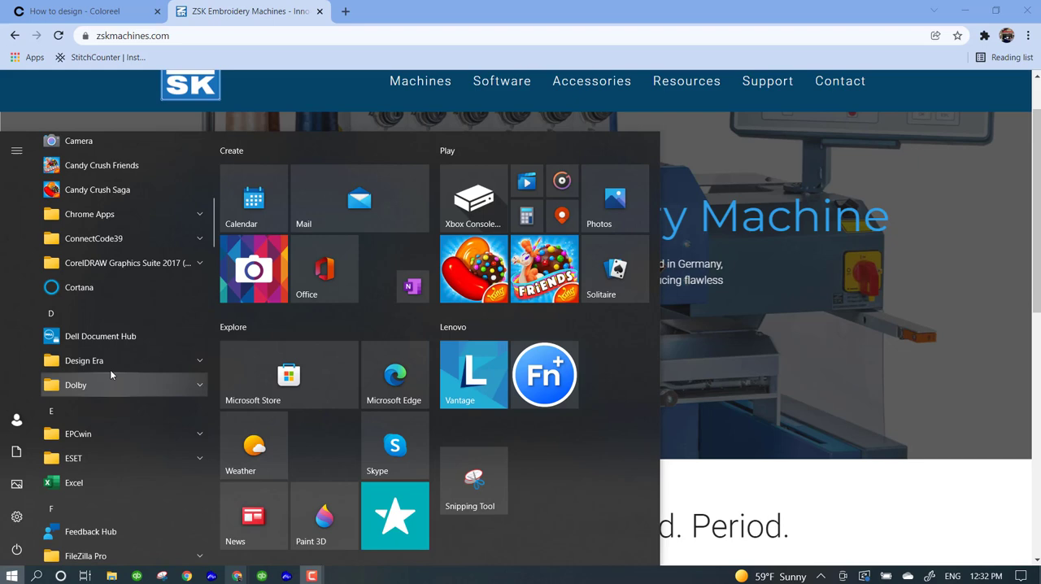
scroll("down", 3)
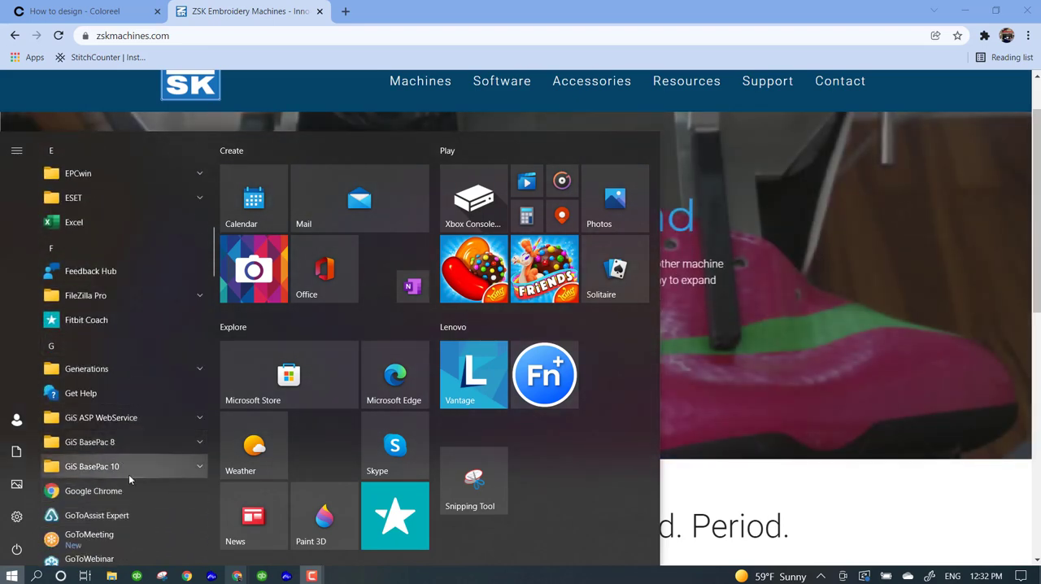
scroll("down", 3)
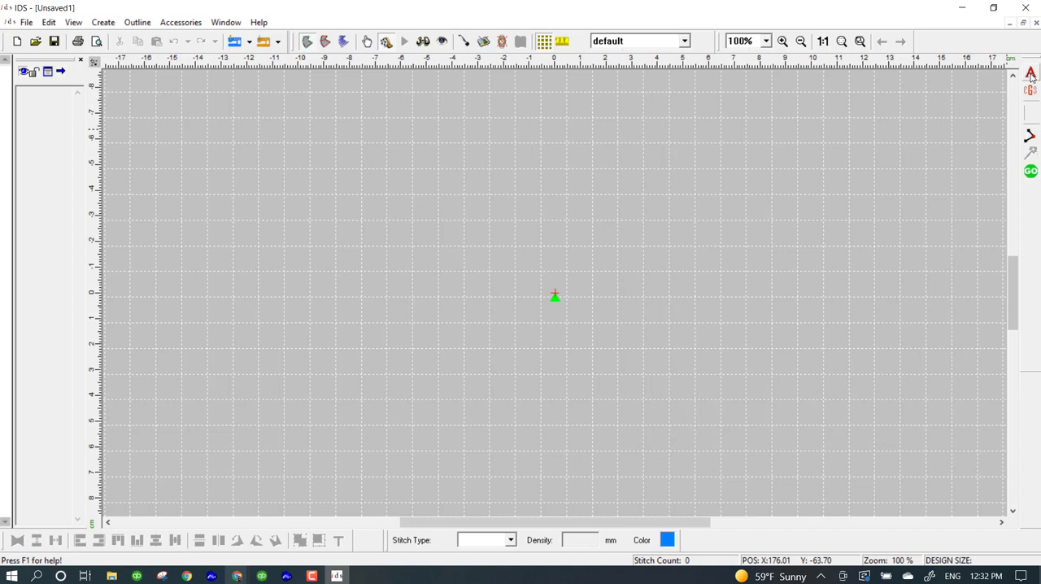
mouse_move(1032, 74)
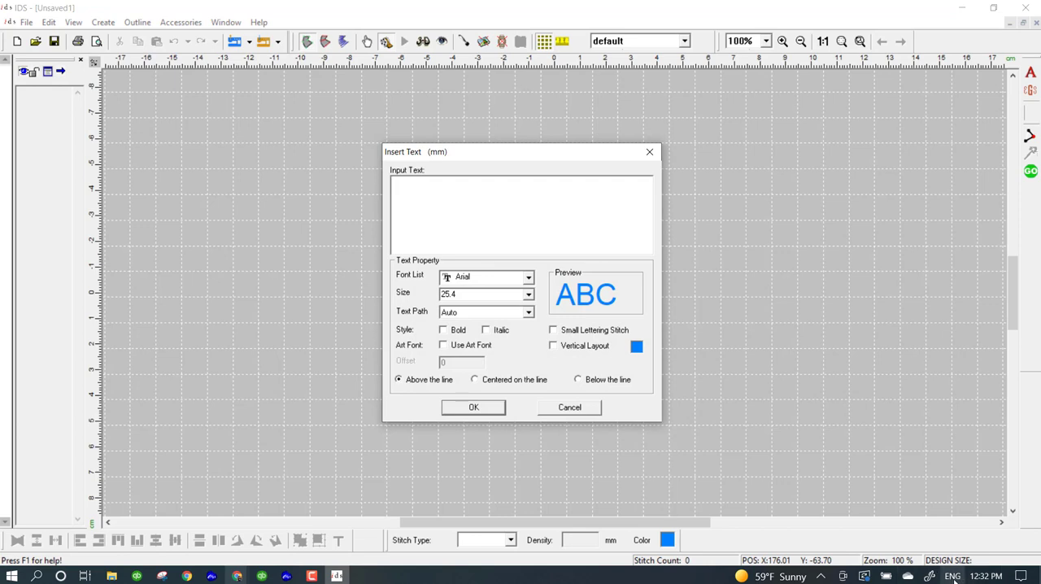
Step: Add stitched Greek lettering 'ασδφγγηξ' across the middle of the design using the Greek keyboard
left_click(956, 578)
type("ασ")
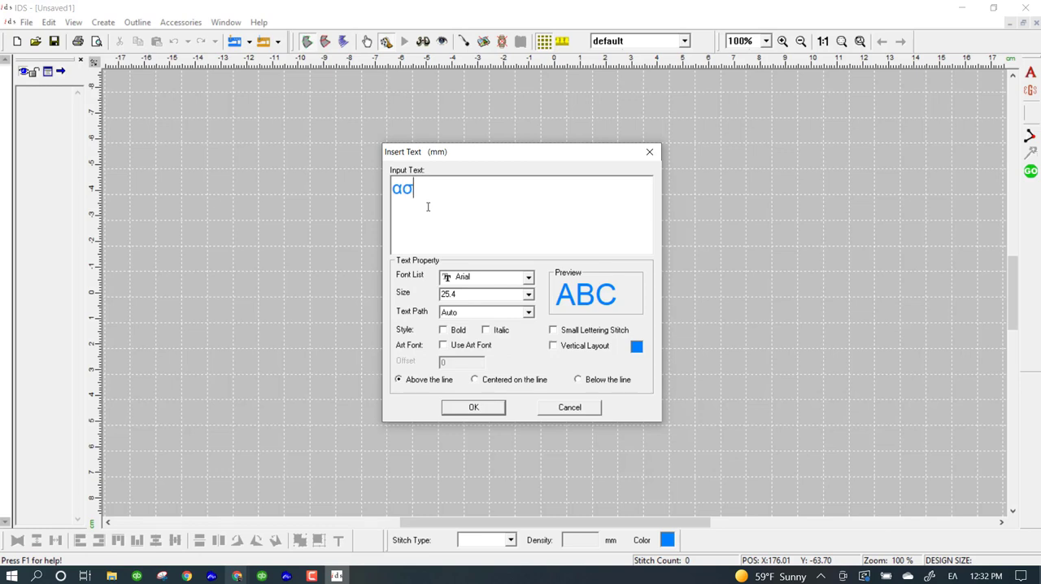
type("δφγ")
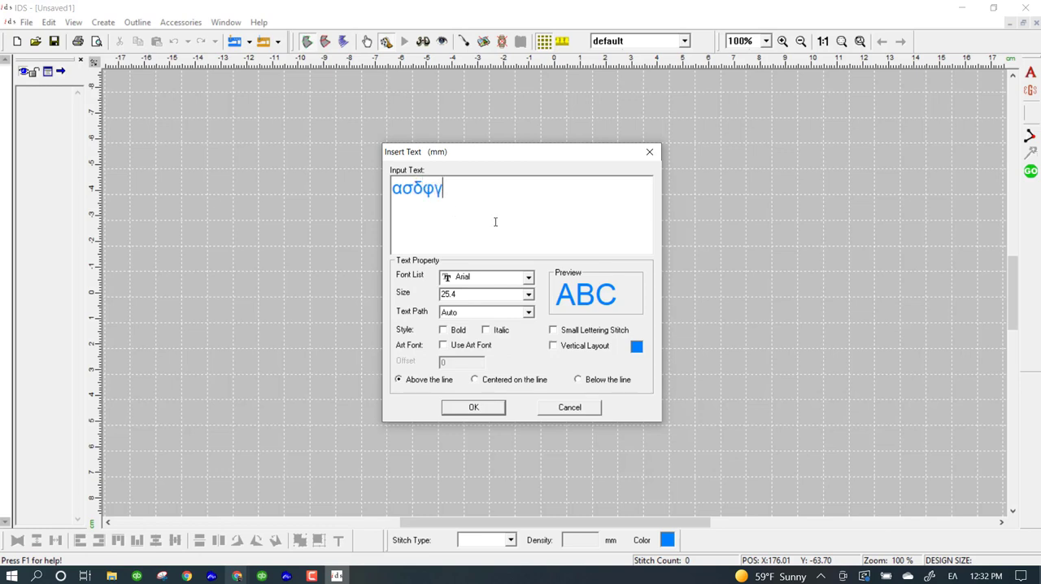
type("γ")
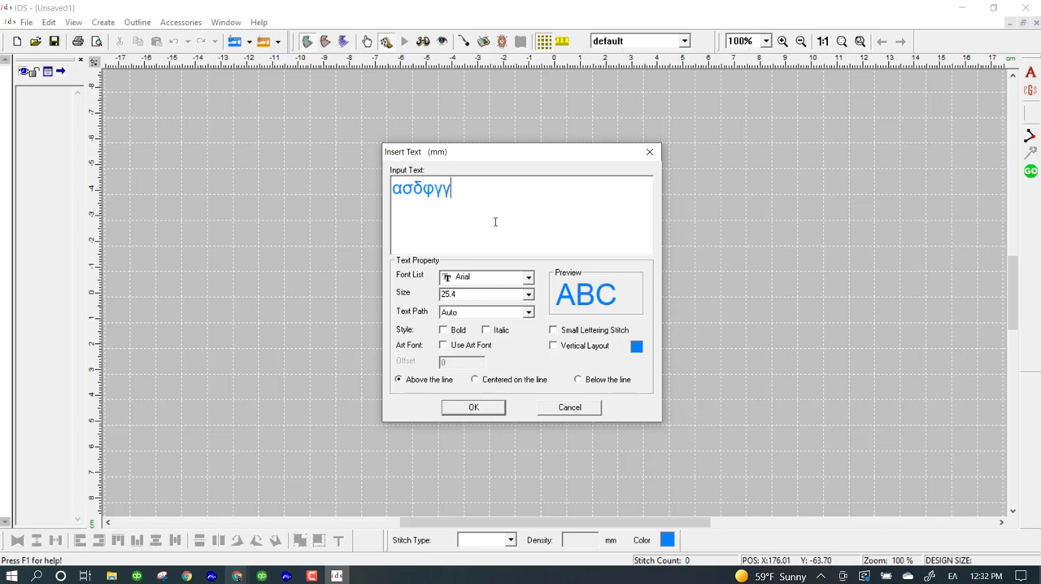
type("ης")
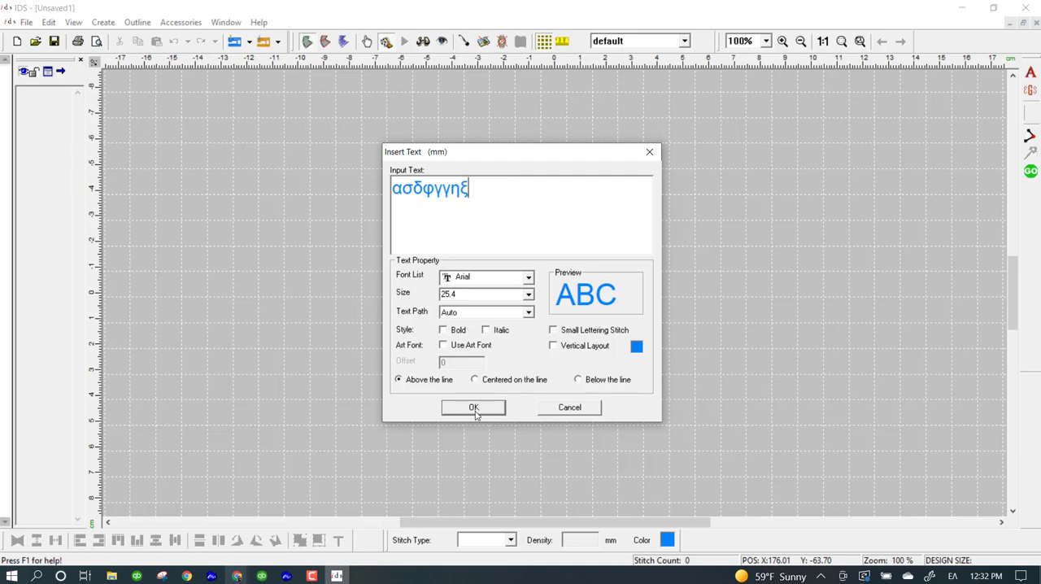
left_click(474, 408)
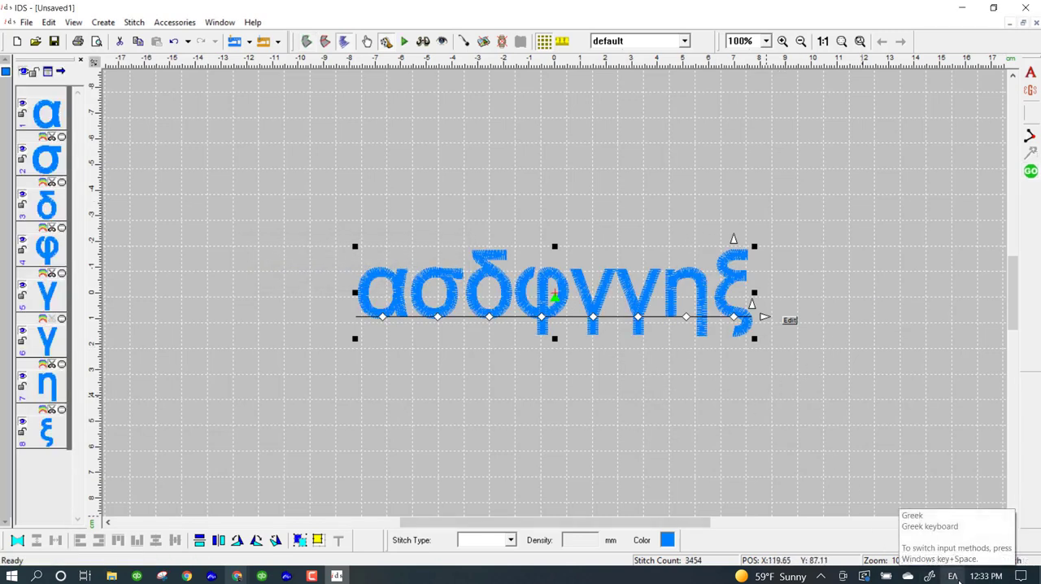
Step: Add the text 'andrea' below the Greek lettering and generate its stitches with GO
left_click(953, 578)
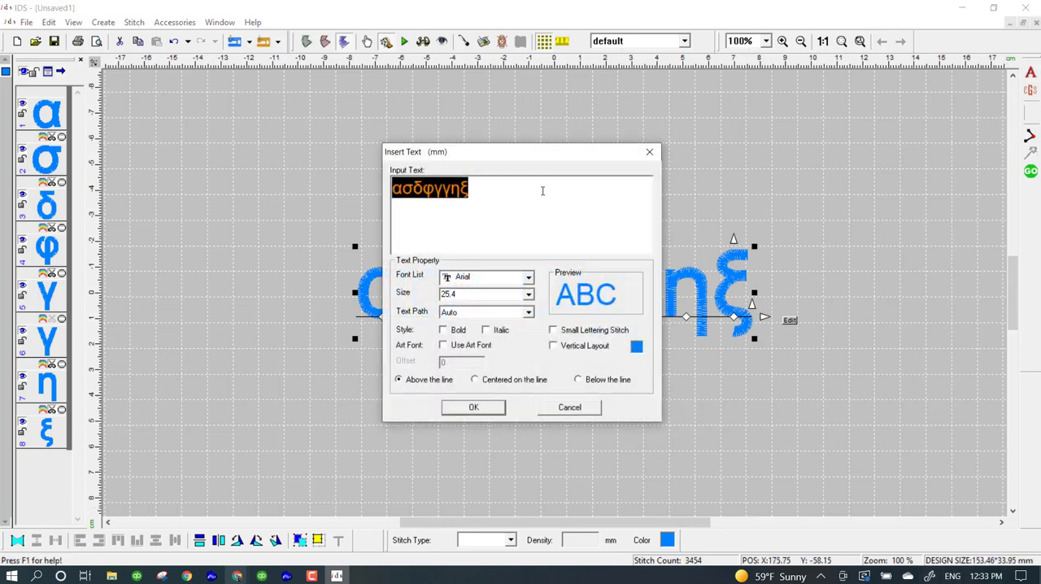
type("andrea")
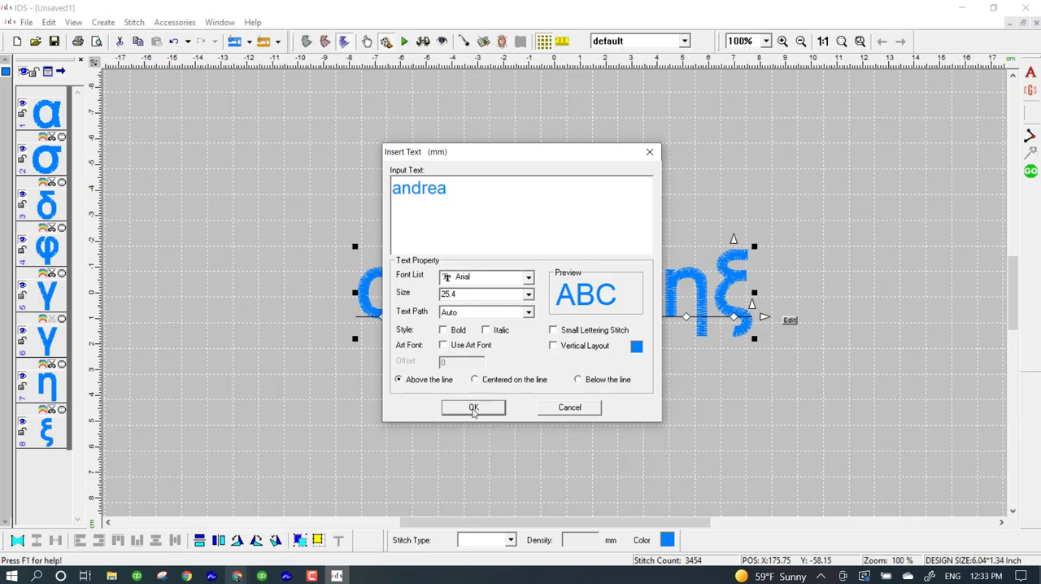
left_click(474, 407)
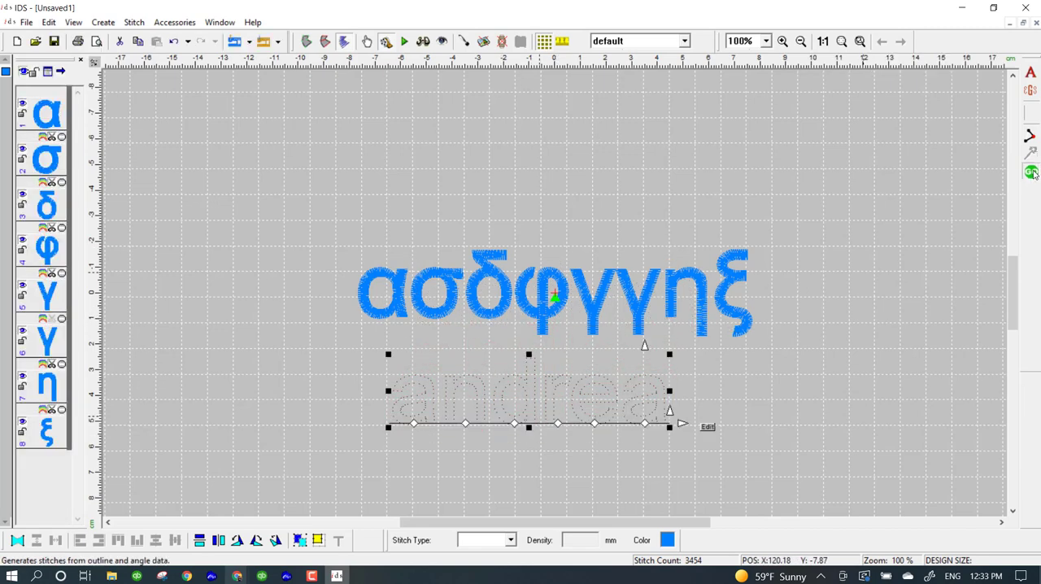
left_click(1033, 171)
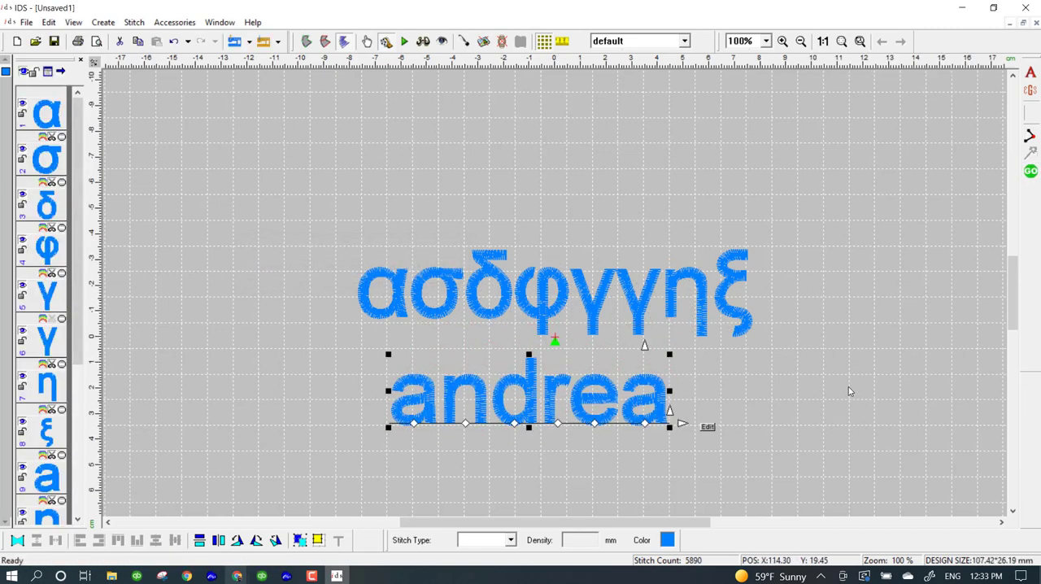